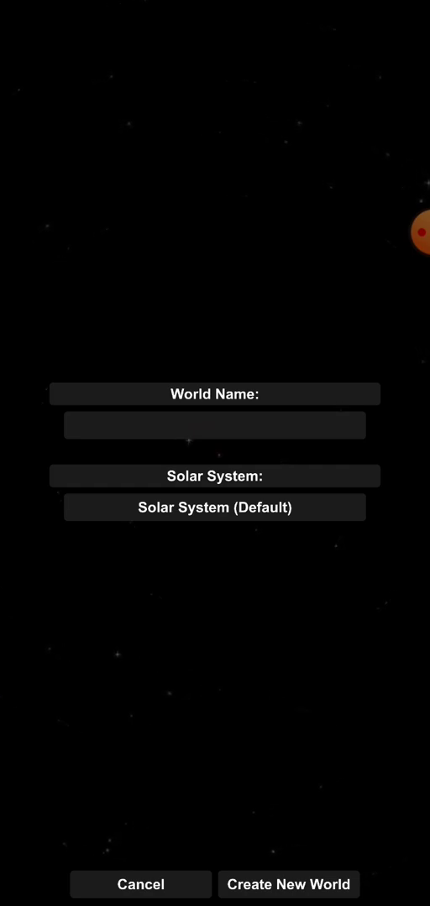
# Step: Name the new career-mode world 'Test Career' and create it with the default solar system
pyautogui.write('Te')
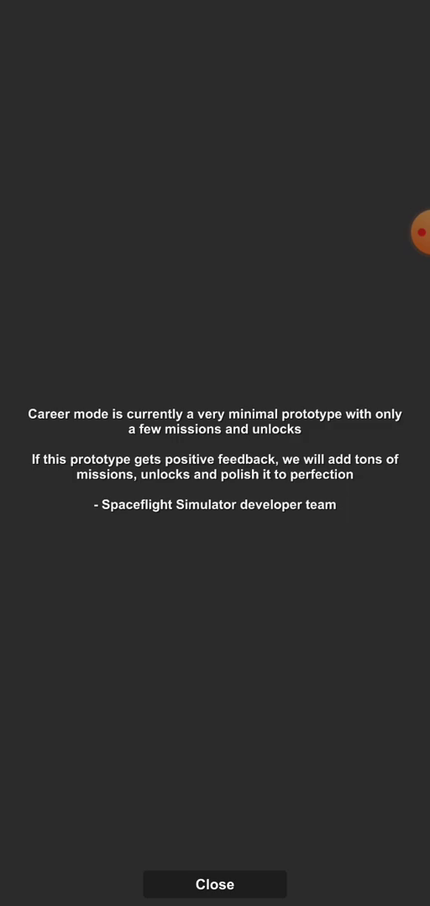
# Step: Dismiss the career prototype notice, returning to the world list showing 'Test Career'
pyautogui.click(215, 884)
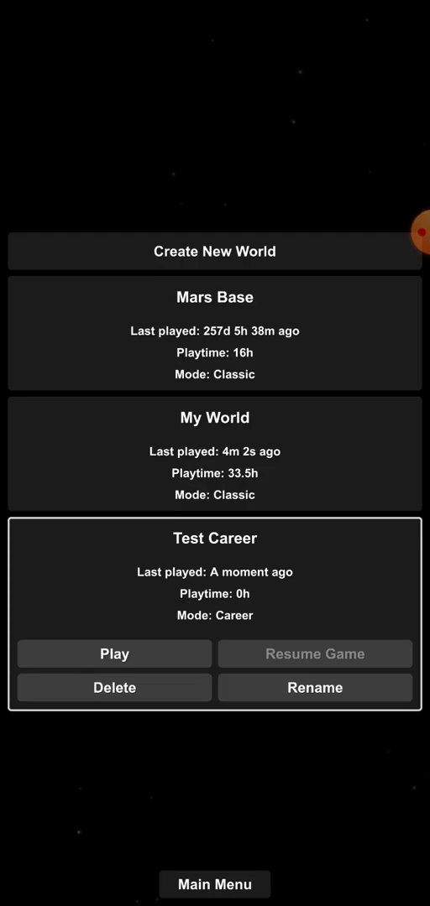
# Step: Start the Test Career world and review its 0/22 achievements list before closing it
pyautogui.click(115, 655)
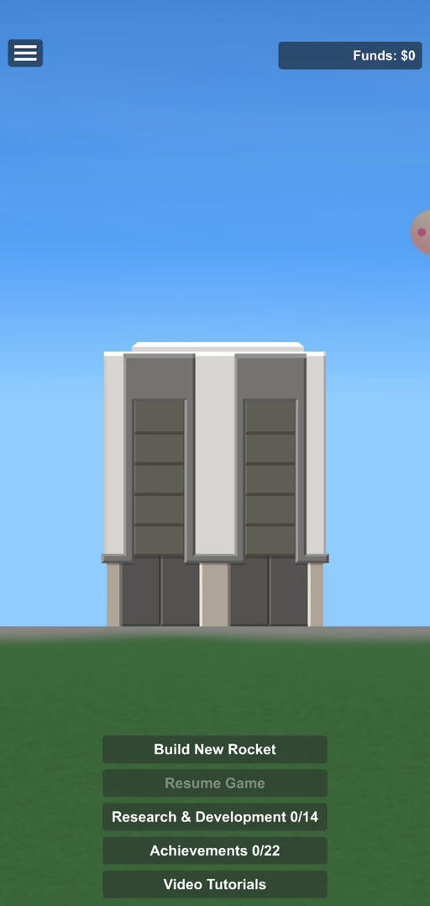
pyautogui.click(213, 849)
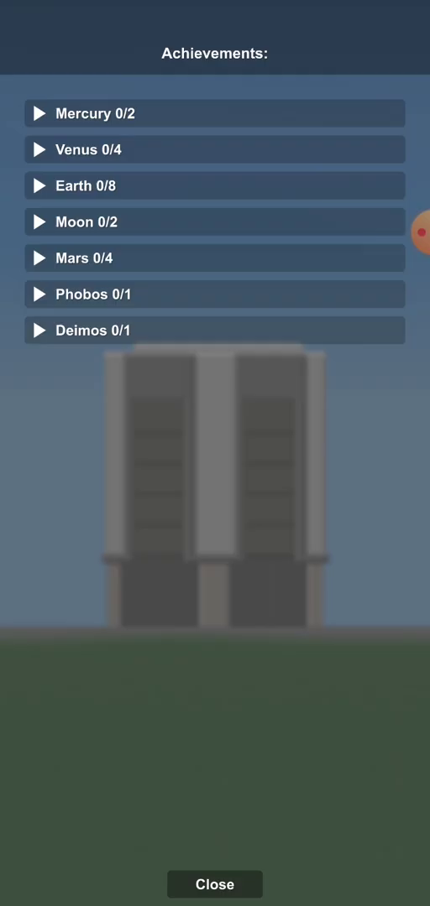
pyautogui.click(215, 884)
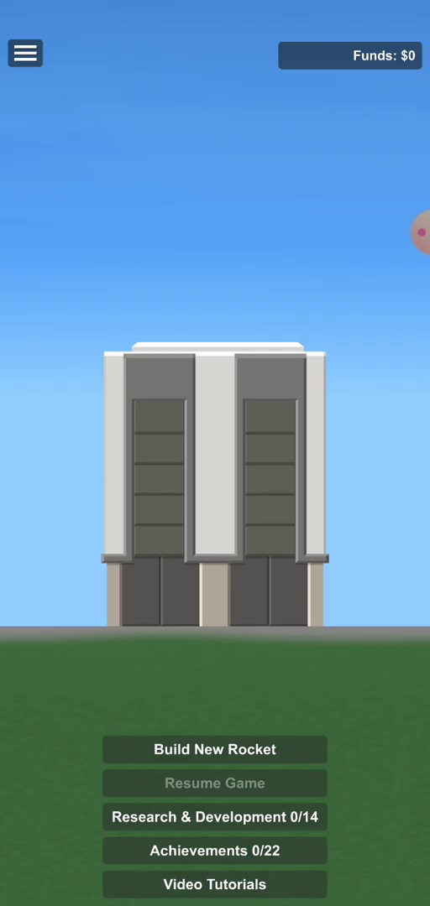
# Step: Browse the Research & Development tree and inspect one of its unlockable parts
pyautogui.click(214, 816)
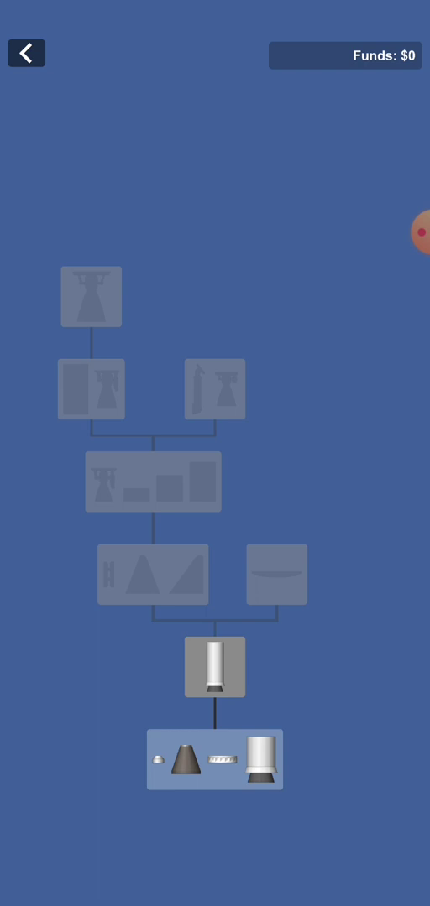
pyautogui.click(215, 759)
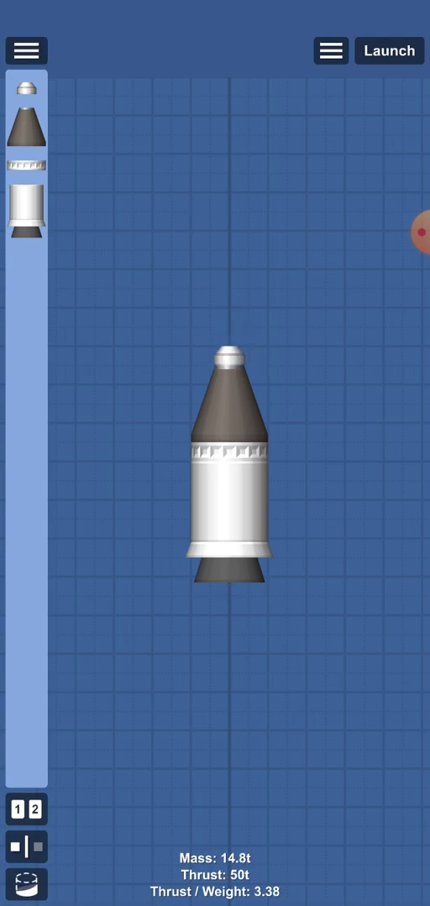
# Step: Launch the capsule-tank-engine rocket (thrust/weight 3.38) from the builder
pyautogui.click(389, 50)
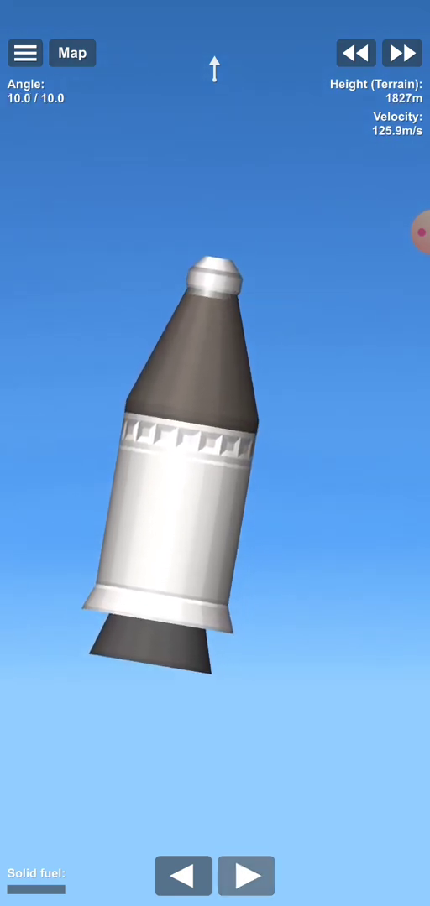
# Step: Let the booster carry the rocket past 1000 m, then let it fall back to rest on the ground
pyautogui.click(401, 54)
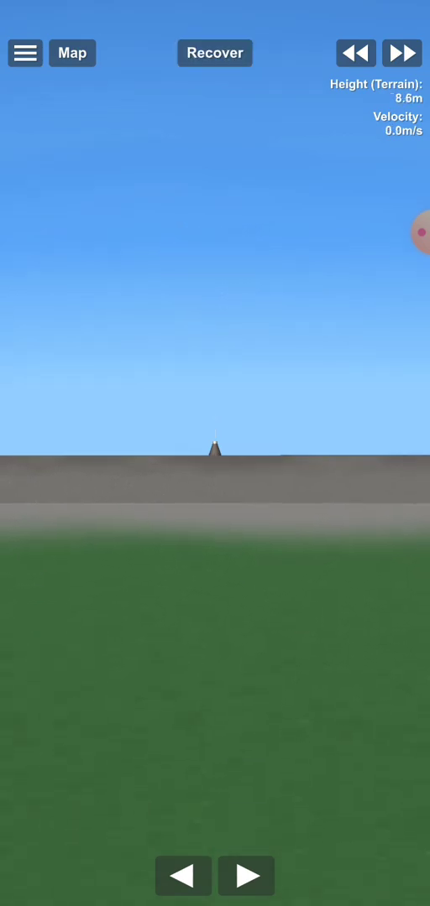
# Step: Recover the landed rocket, collecting $10,000,000 for the 1000 m altitude and safe return
pyautogui.click(215, 53)
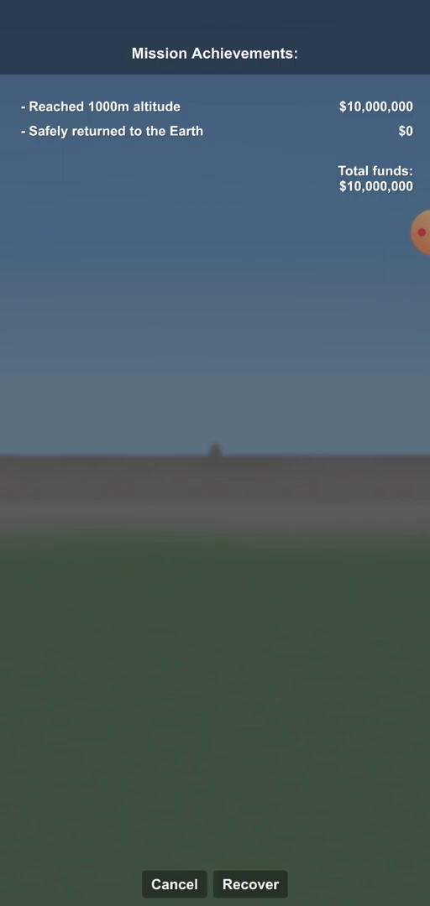
pyautogui.click(248, 884)
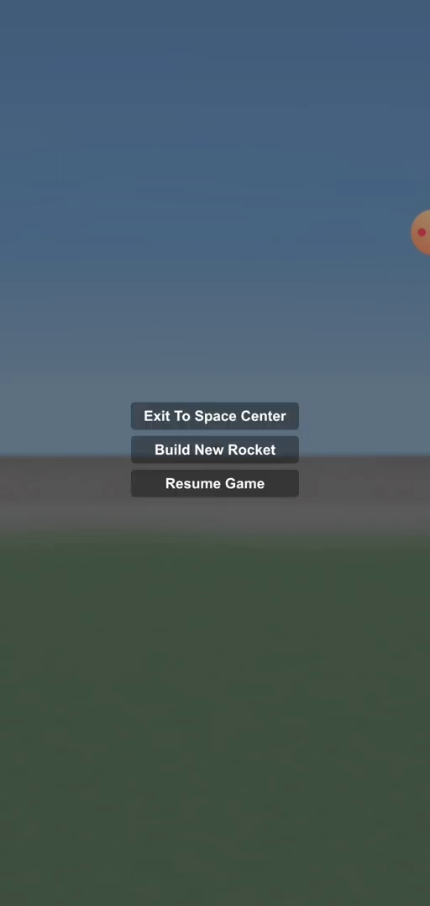
# Step: Exit to the space centre and view Solid Fuel Booster II ($10,000,000) in the research tree
pyautogui.click(214, 416)
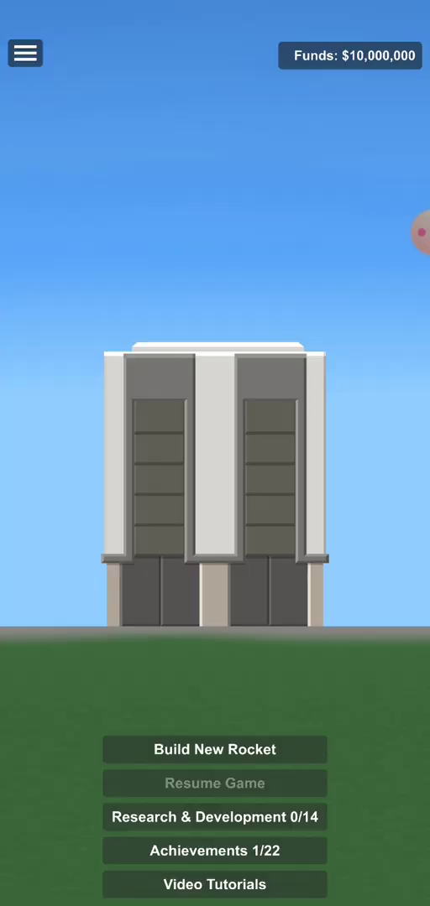
pyautogui.click(214, 816)
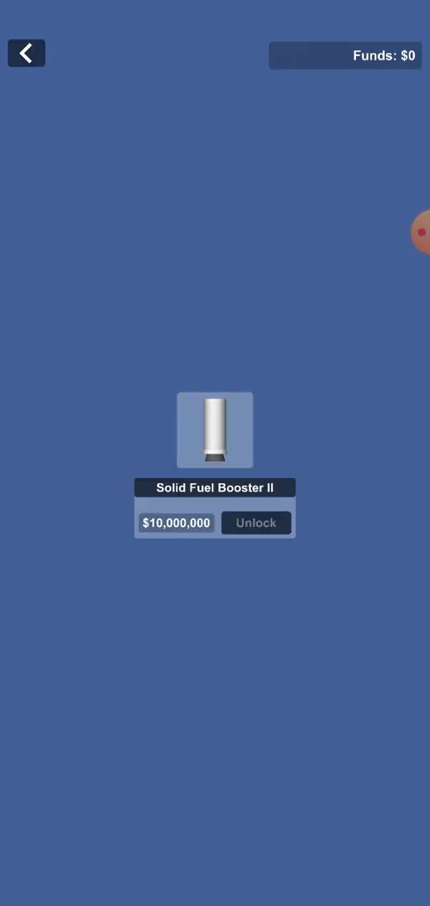